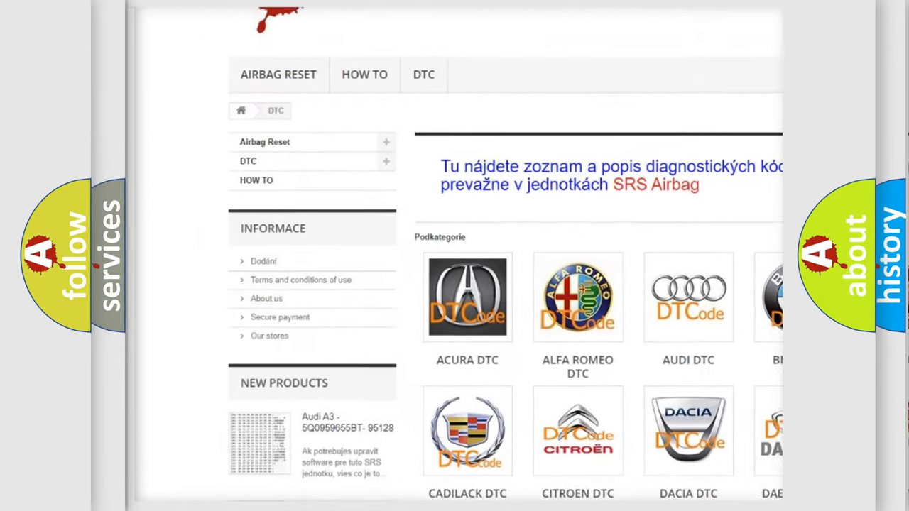
scroll(down, 3)
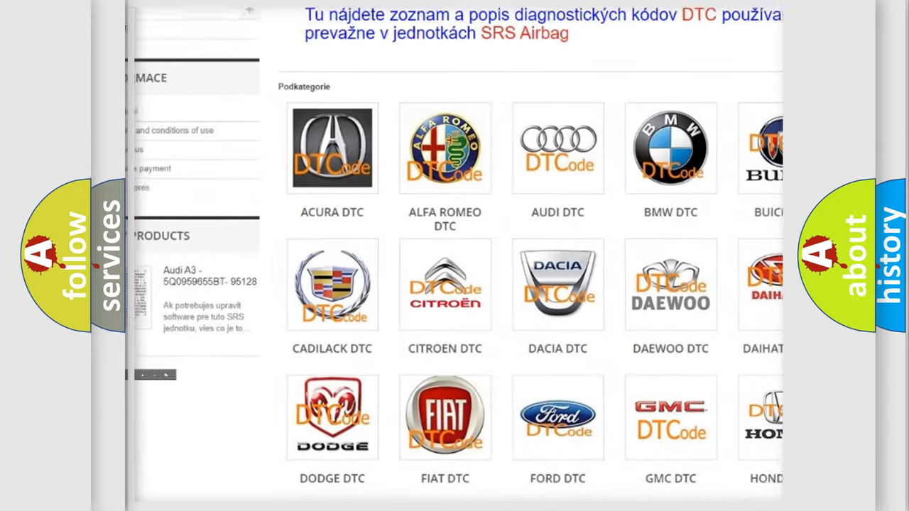
scroll(down, 3)
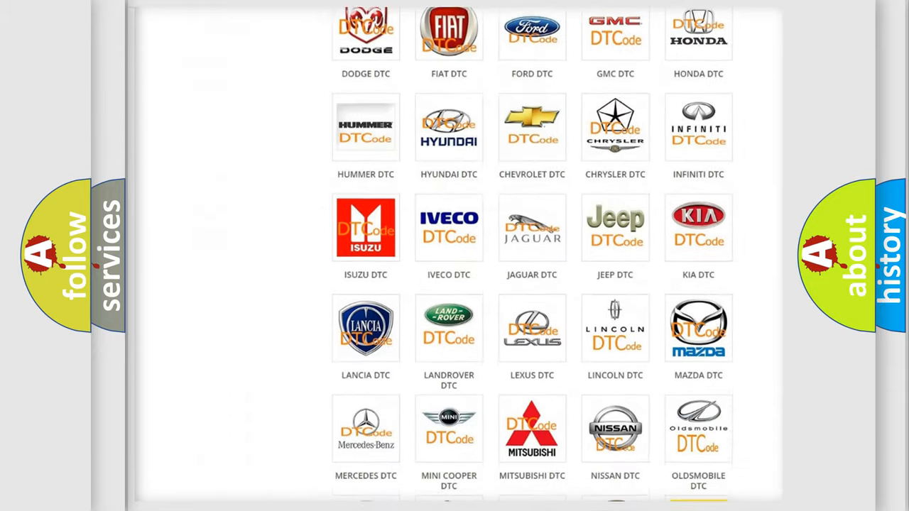
scroll(down, 3)
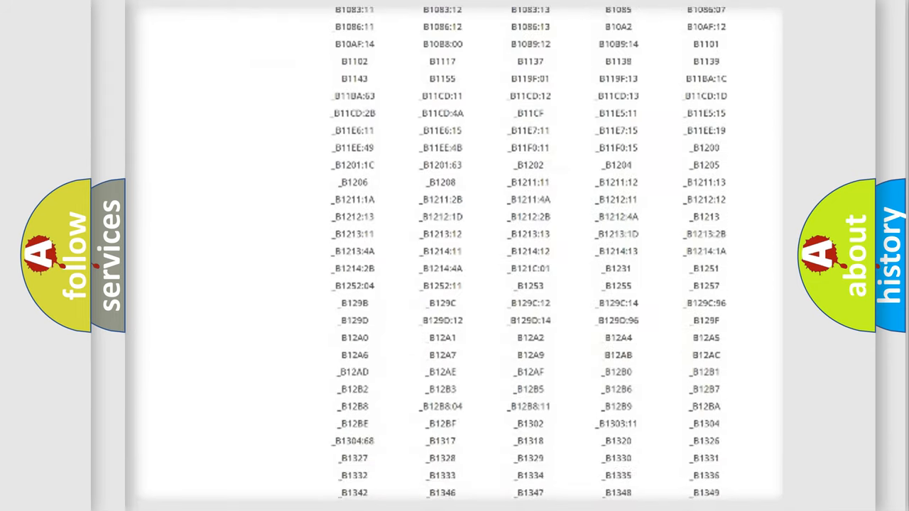
scroll(down, 3)
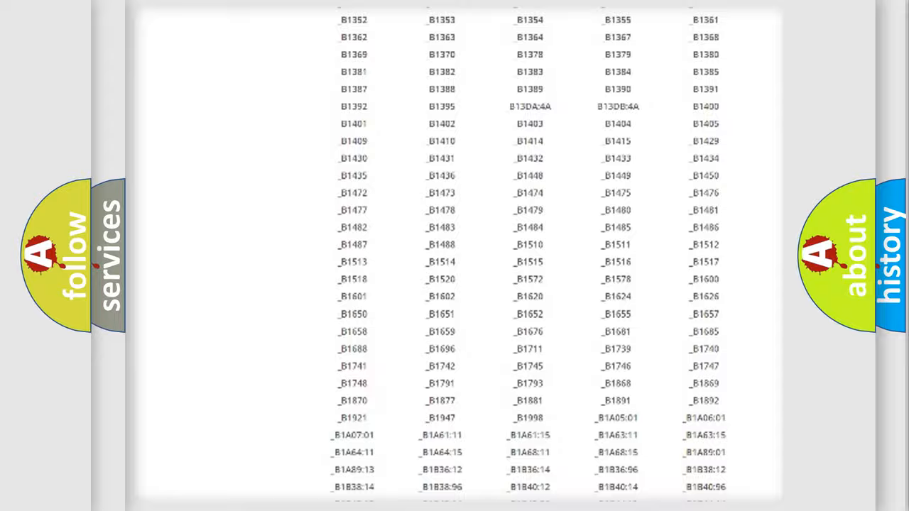